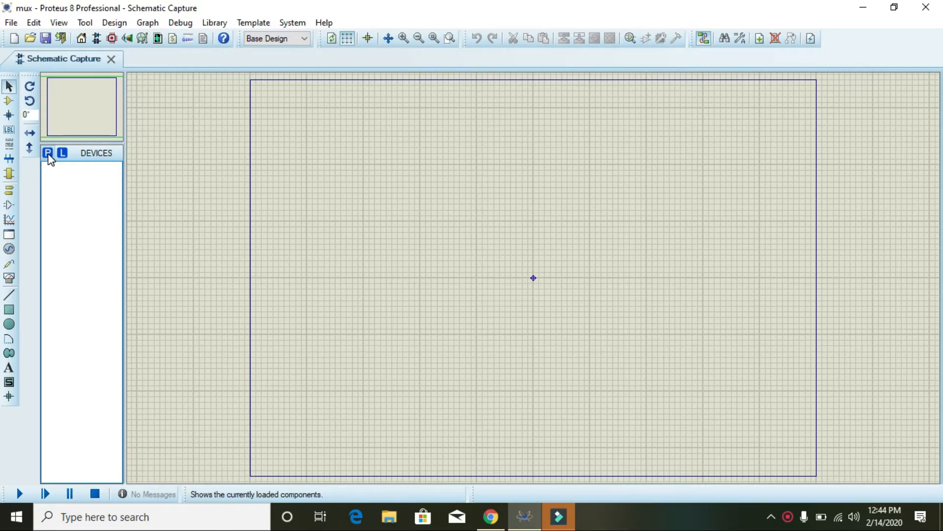
Pick NOT from a 'not' library search and place inverters U1 and U2 on the sheet.
left_click(48, 153)
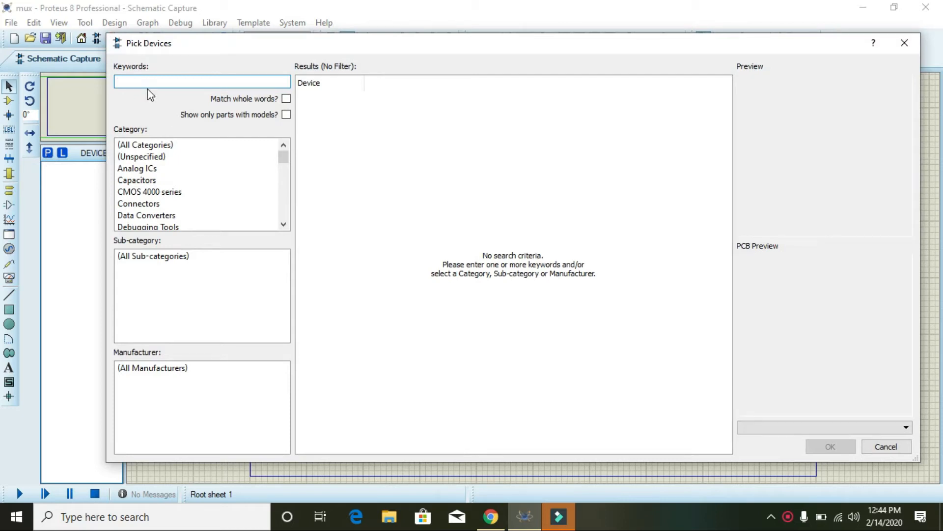
type("not")
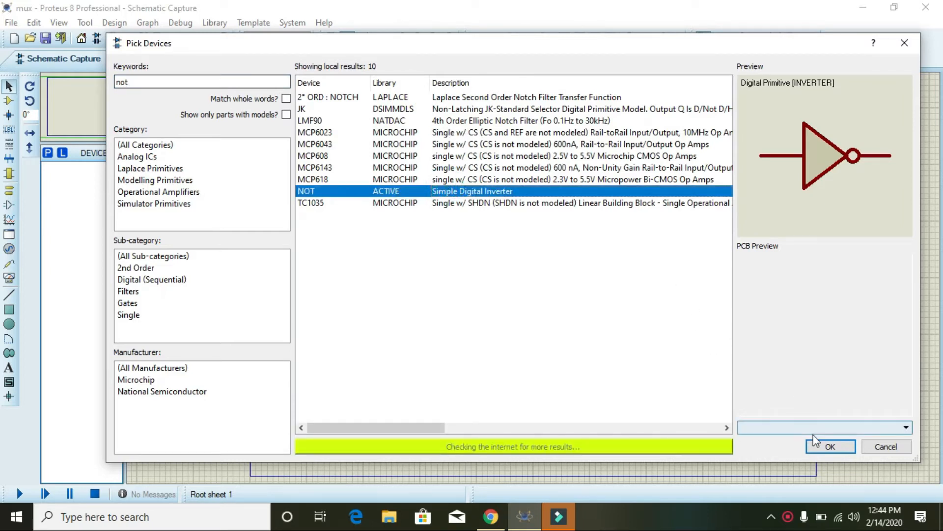
left_click(831, 447)
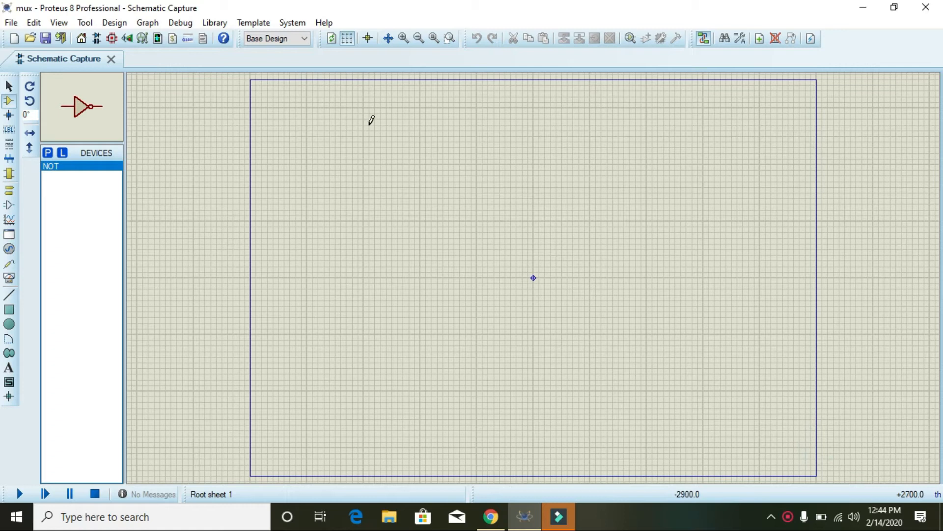
left_click(370, 120)
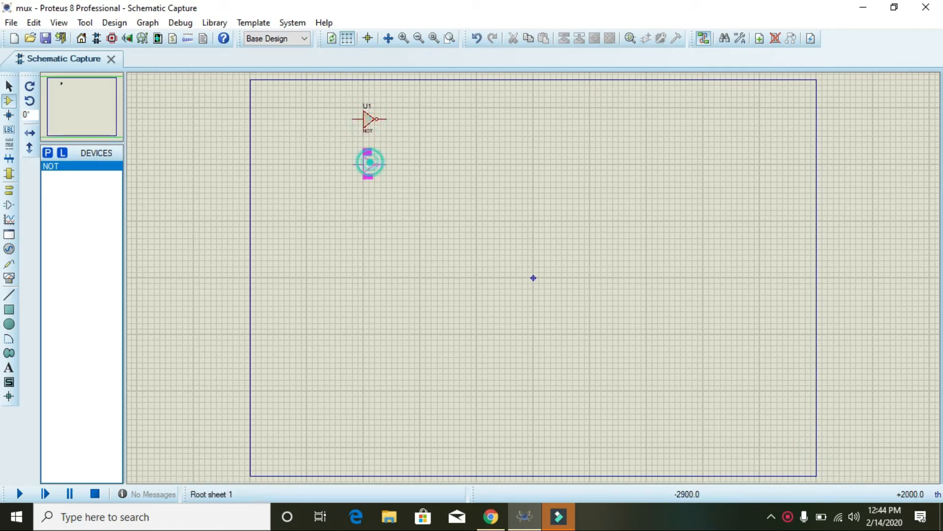
left_click(369, 164)
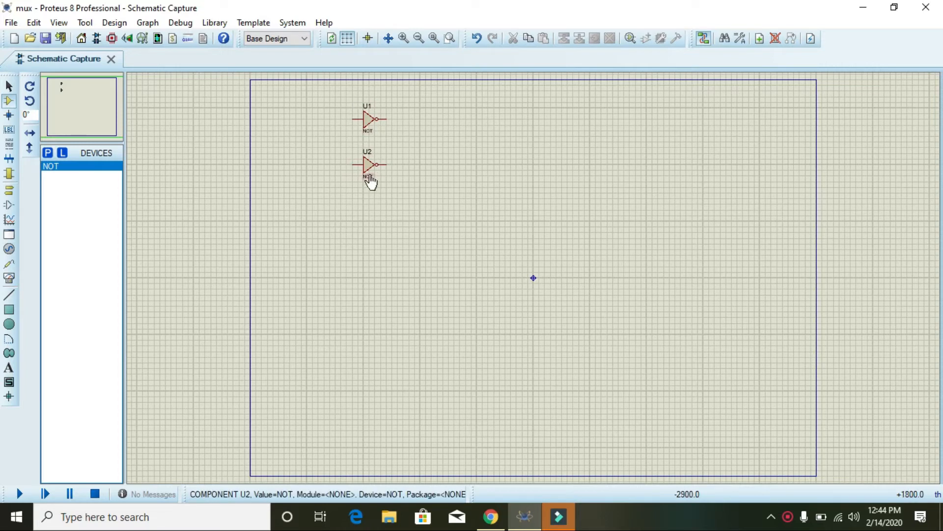
left_click(368, 118)
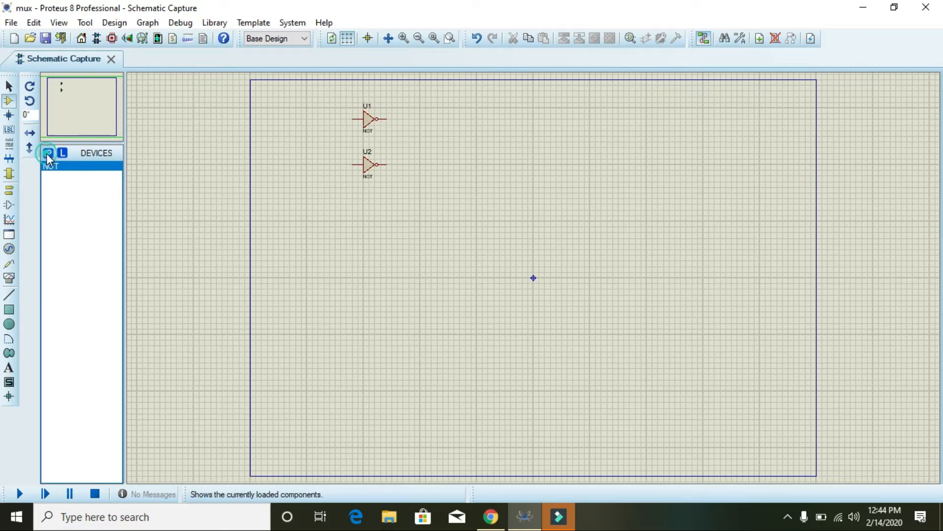
Add the 4073 triple 3-input AND gate and place U3:A and U3:B.
left_click(48, 153)
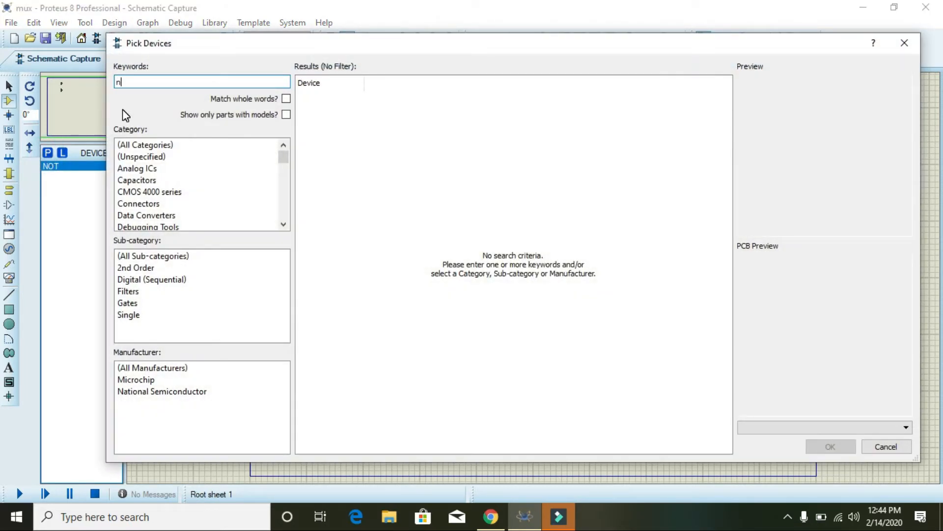
type("and")
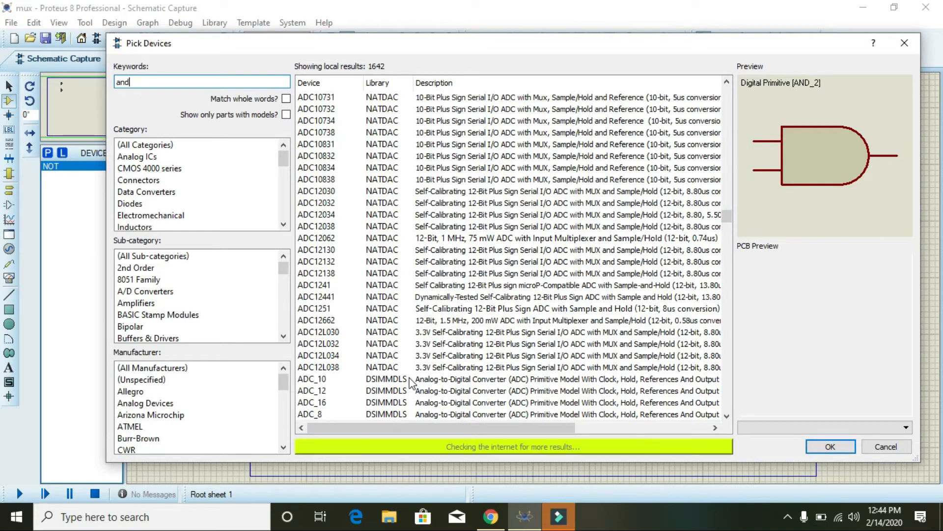
left_click(317, 344)
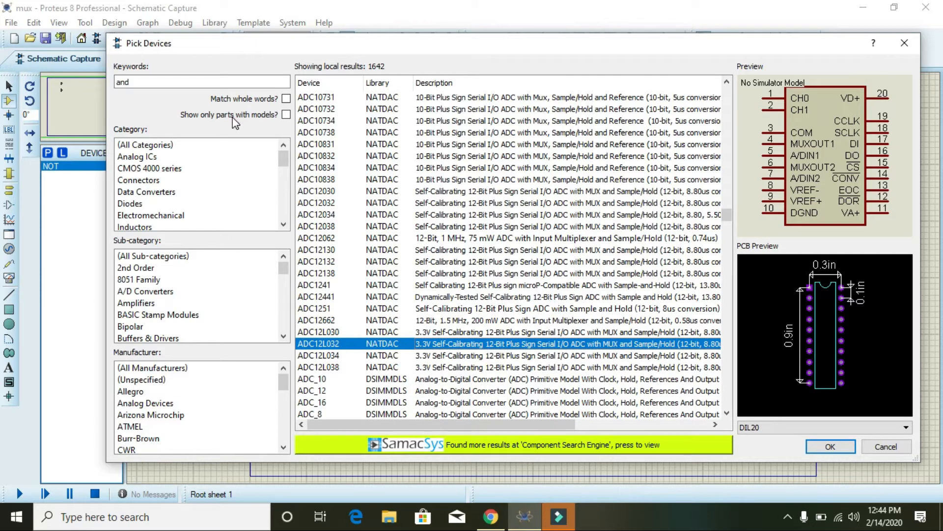
type("gate")
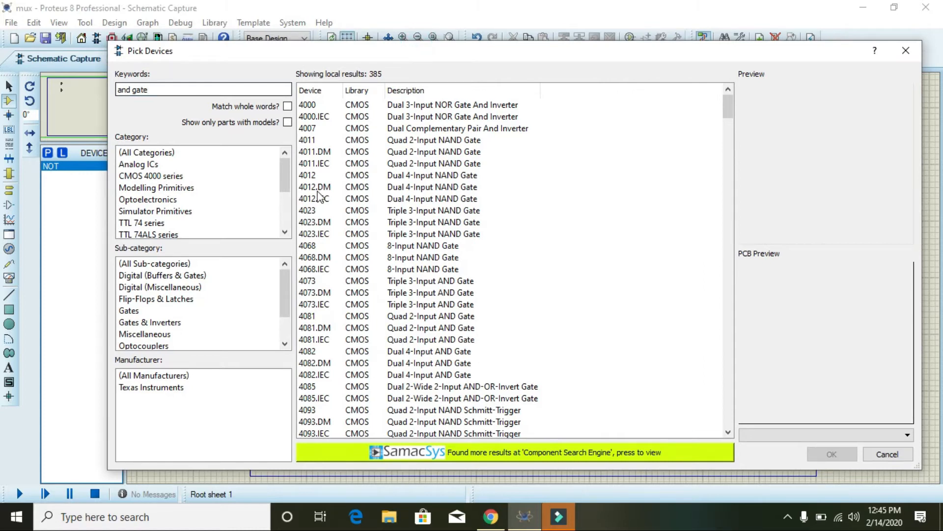
mouse_move(319, 199)
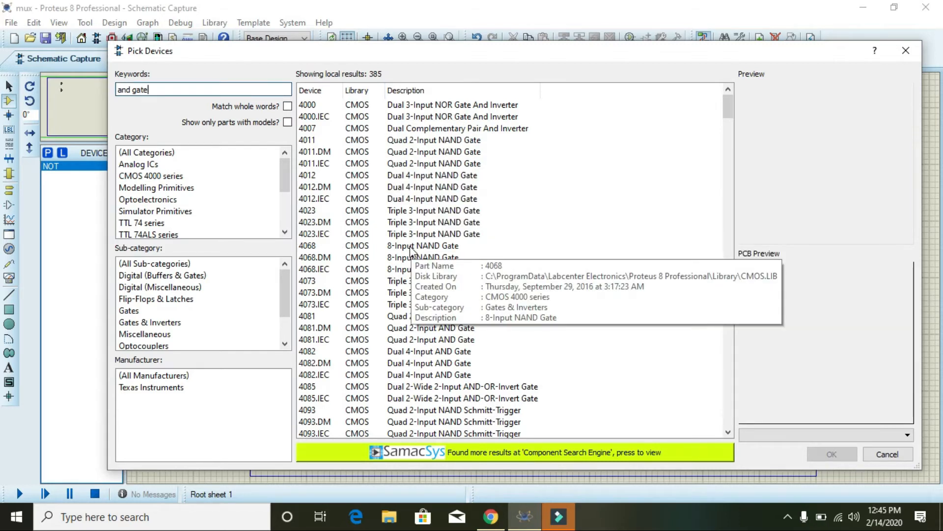
mouse_move(491, 311)
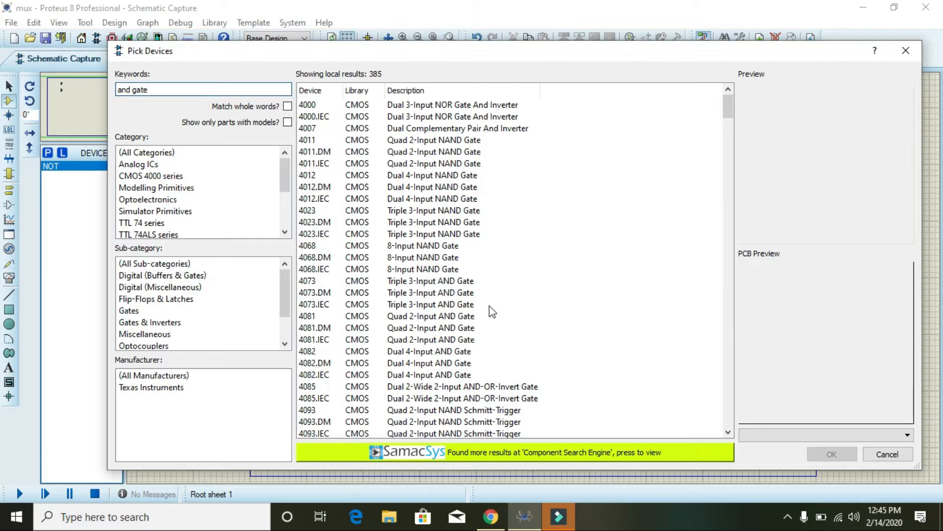
left_click(430, 304)
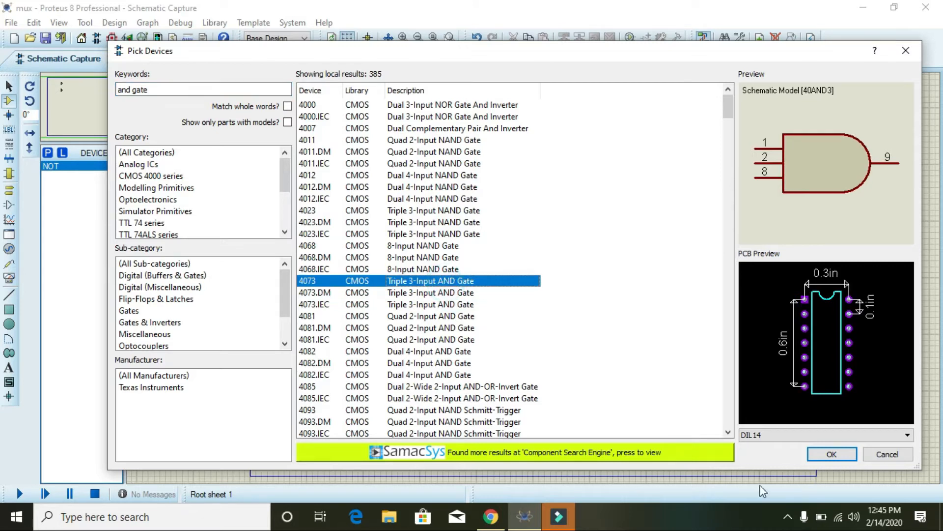
left_click(831, 454)
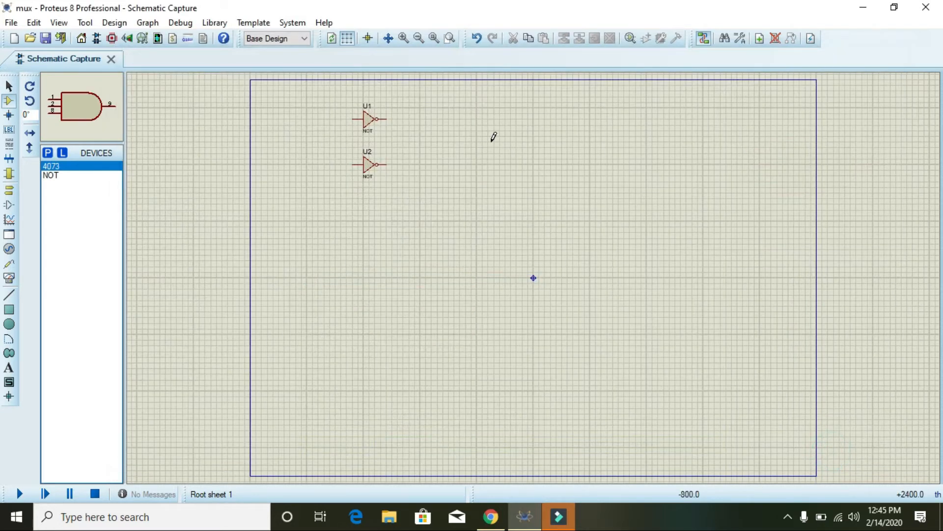
left_click(510, 129)
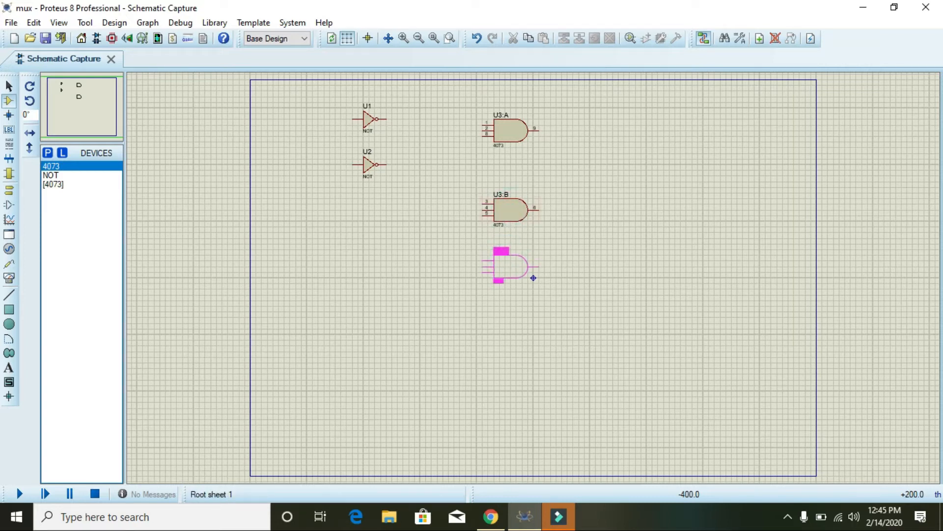
left_click(509, 266)
type("or gate")
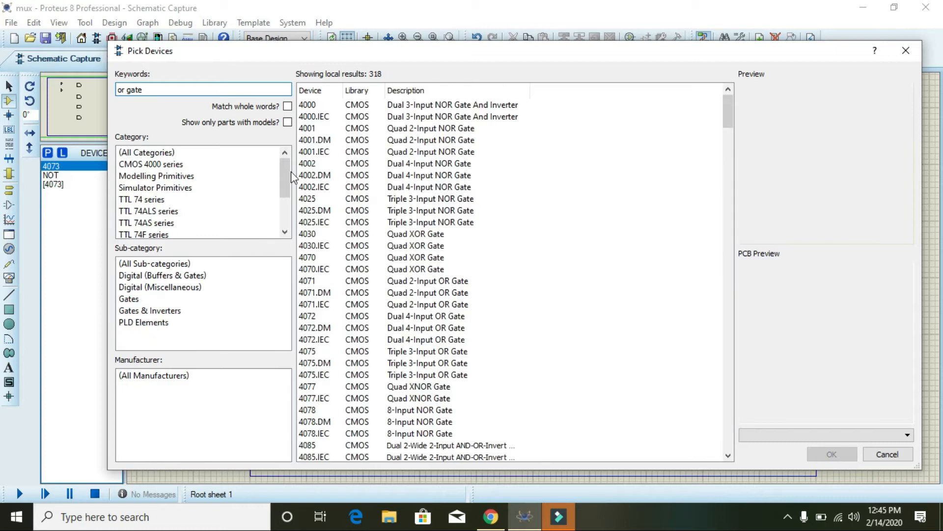
mouse_move(427, 257)
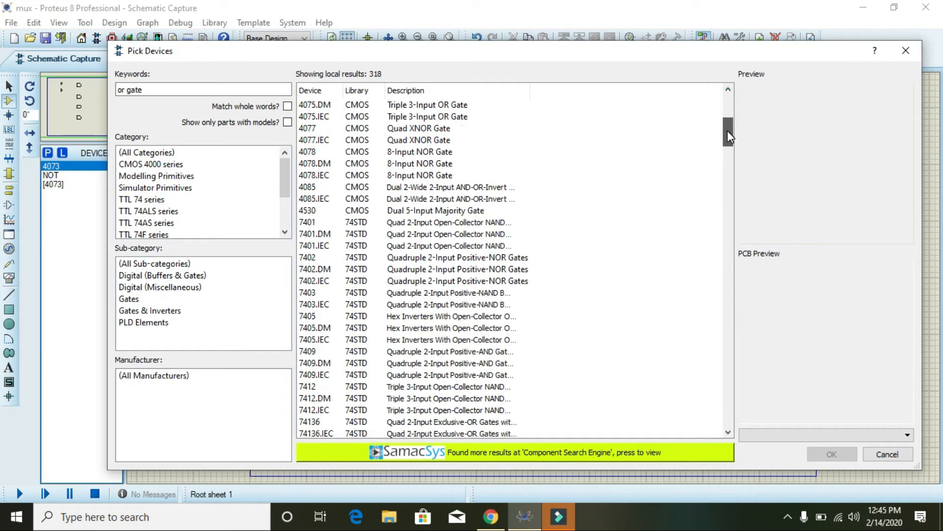
Add the 4072 dual 4-input OR gate to the parts list for placing U5:A.
scroll("down", 3)
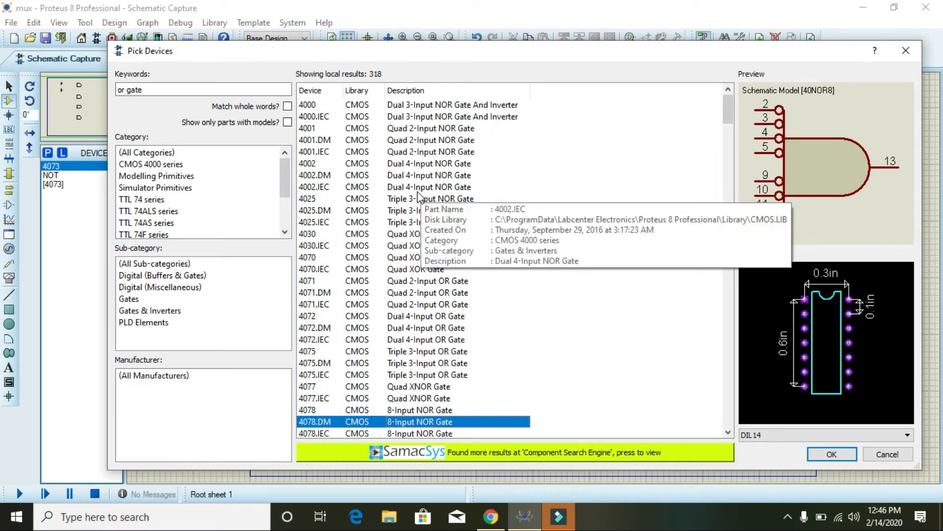
mouse_move(415, 234)
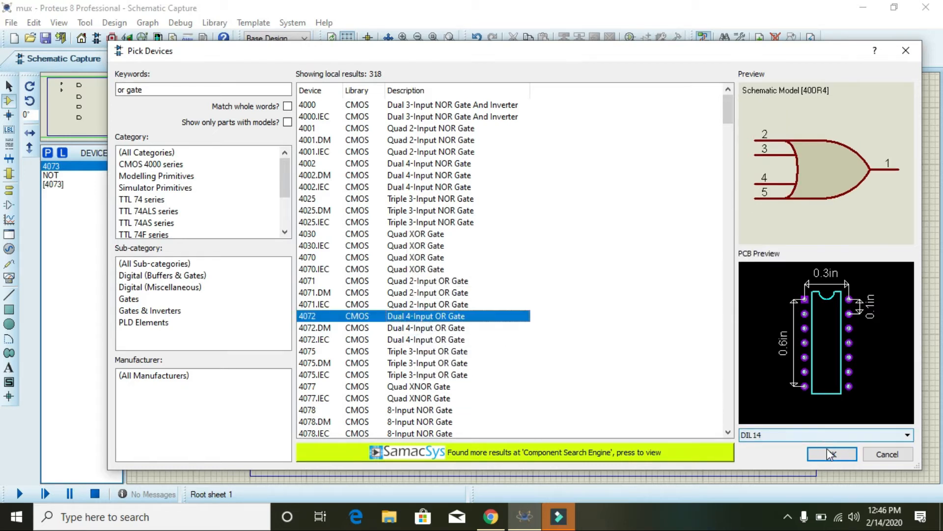
left_click(831, 453)
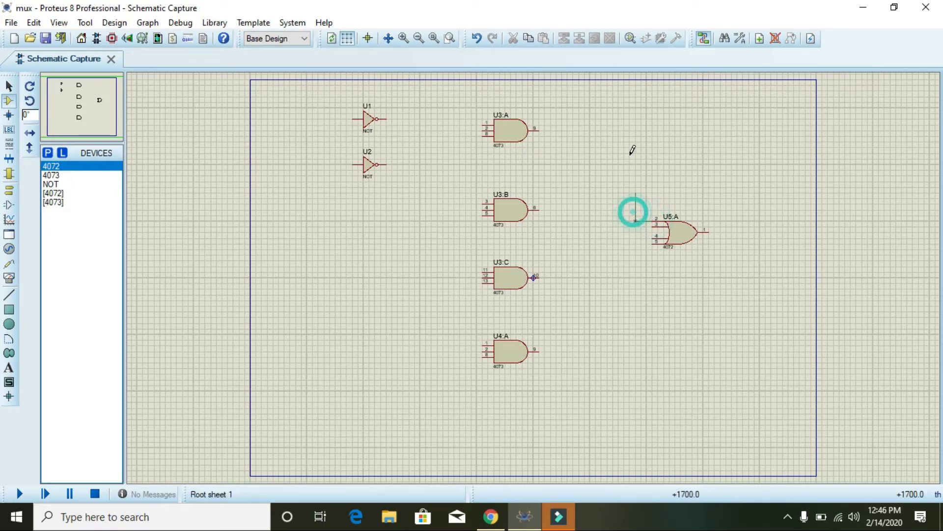
Wire the AND gate outputs into the OR gate inputs and move the AND gates lower.
left_click_drag(539, 128, 633, 221)
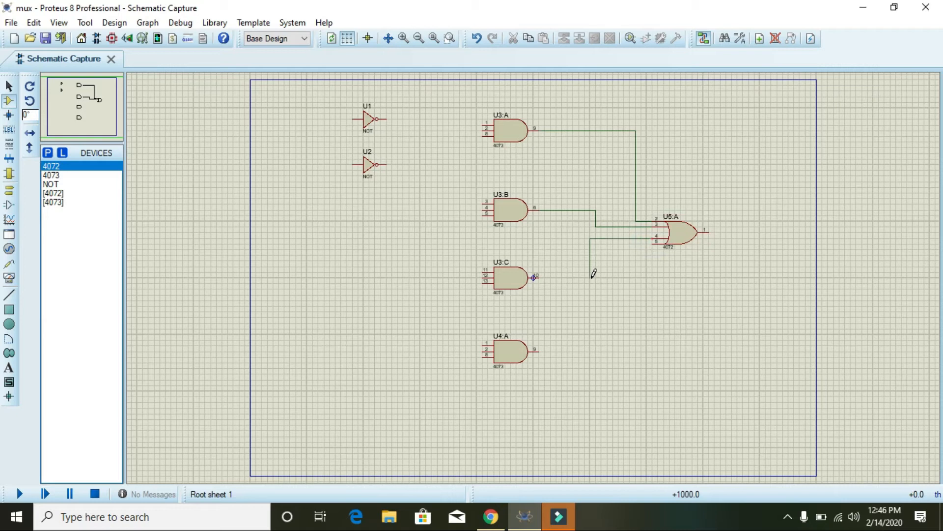
left_click(656, 239)
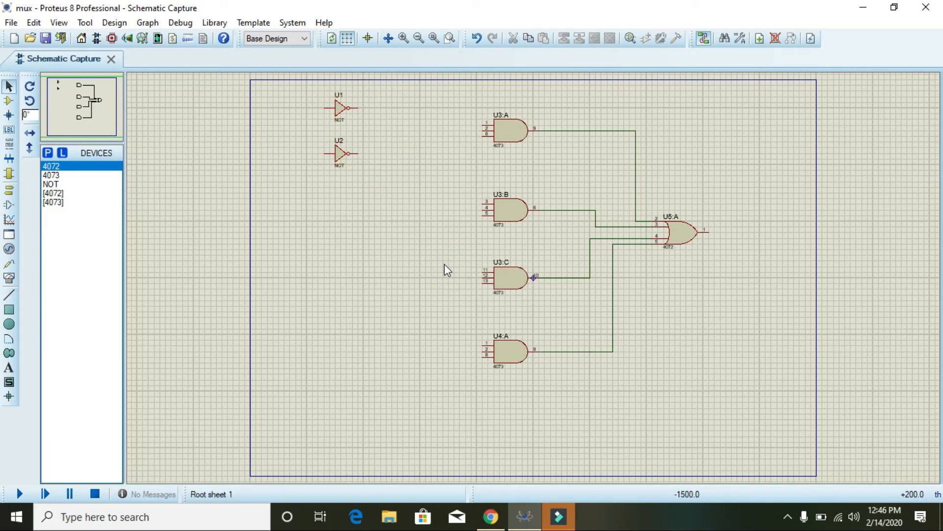
left_click_drag(448, 91, 573, 417)
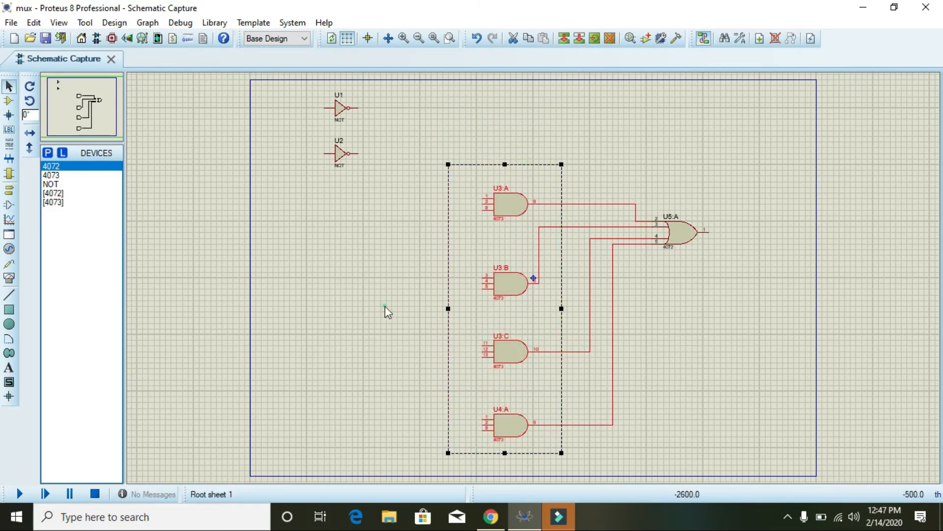
Add LOGICTOGGLE, place toggles down the left side, and wire one to the top AND gate.
left_click(48, 153)
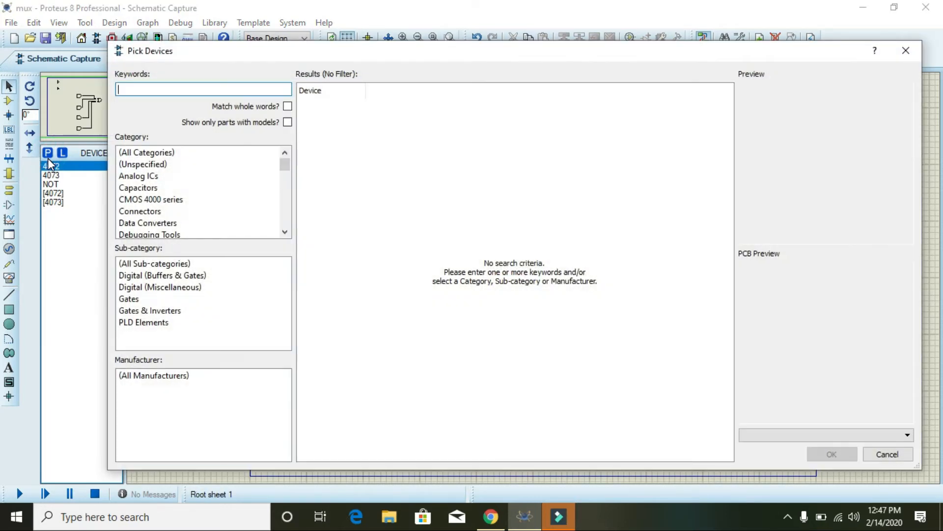
type("toggle")
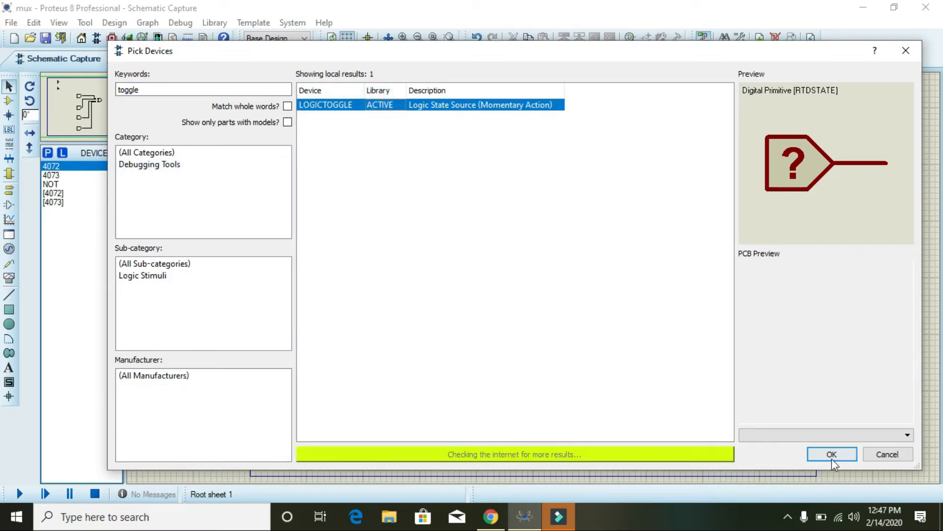
left_click(831, 453)
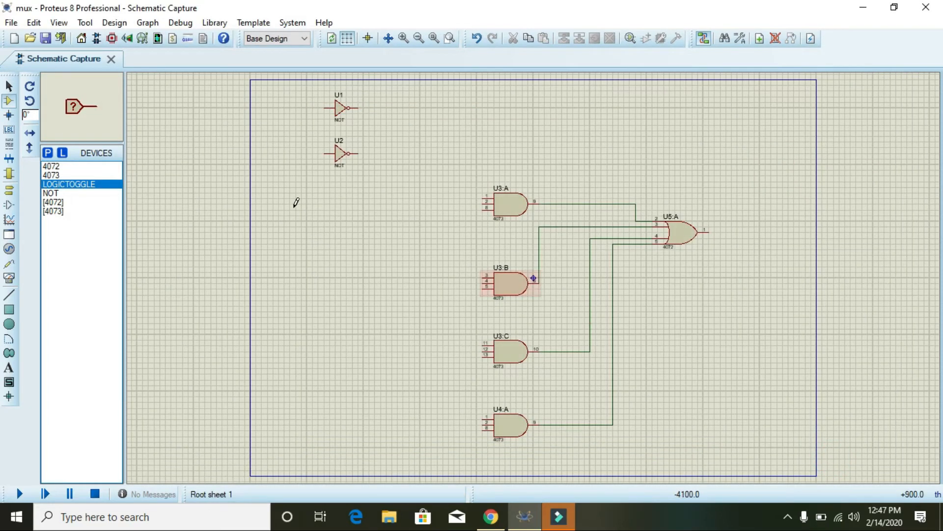
left_click(283, 181)
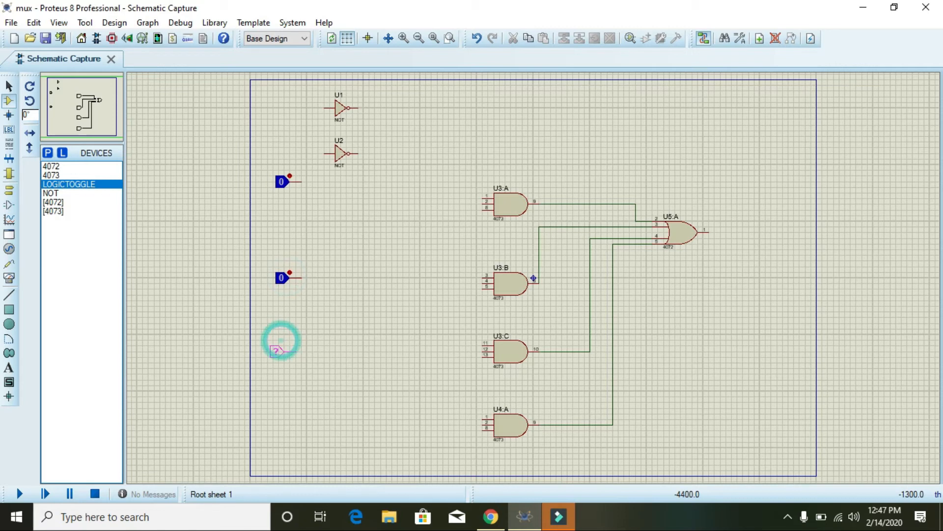
left_click(282, 340)
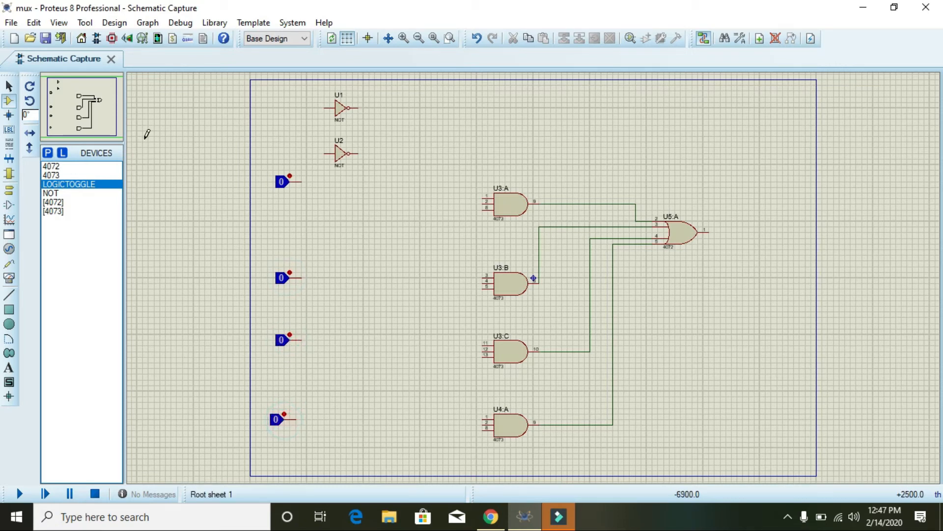
mouse_move(485, 191)
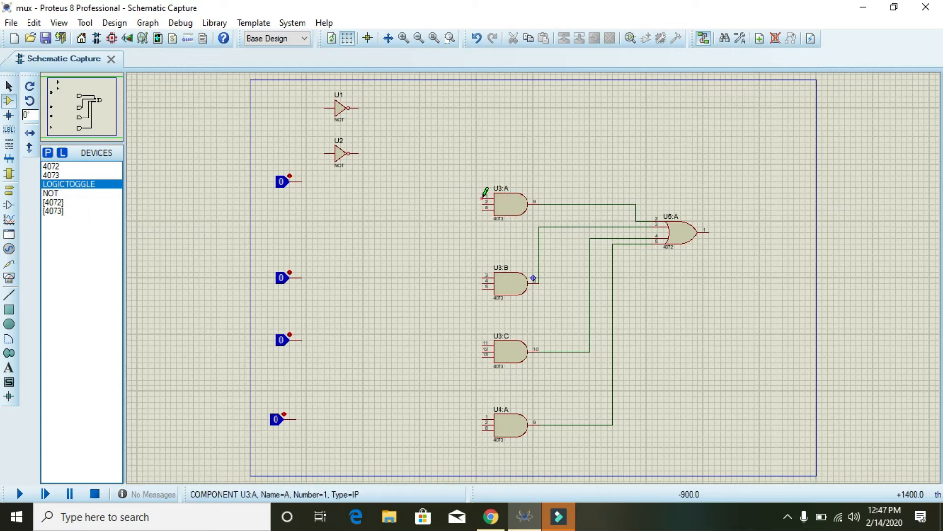
left_click_drag(295, 180, 485, 191)
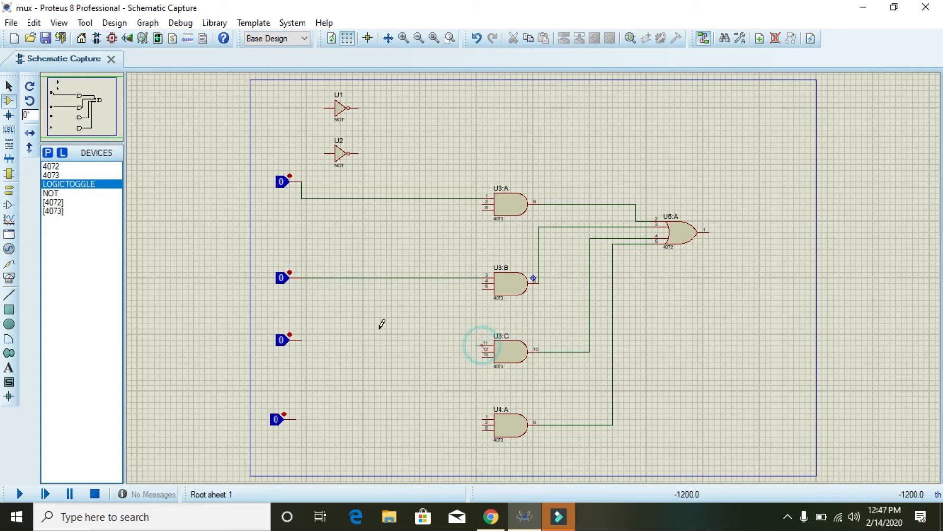
Wire the third LOGICTOGGLE to input pin 11 of AND gate U3:C.
left_click_drag(291, 342, 481, 348)
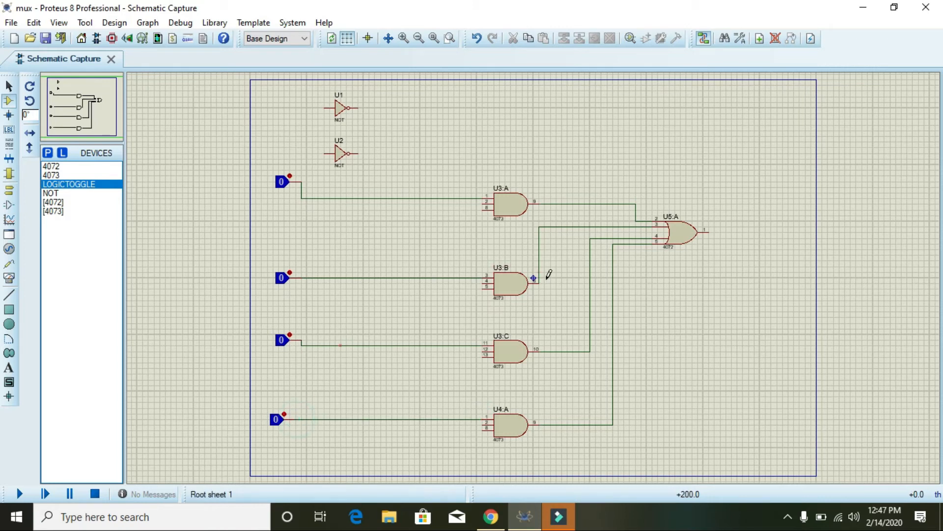
Search 'logic' in Pick Devices and add LOGICPROBE to the device list.
left_click(47, 153)
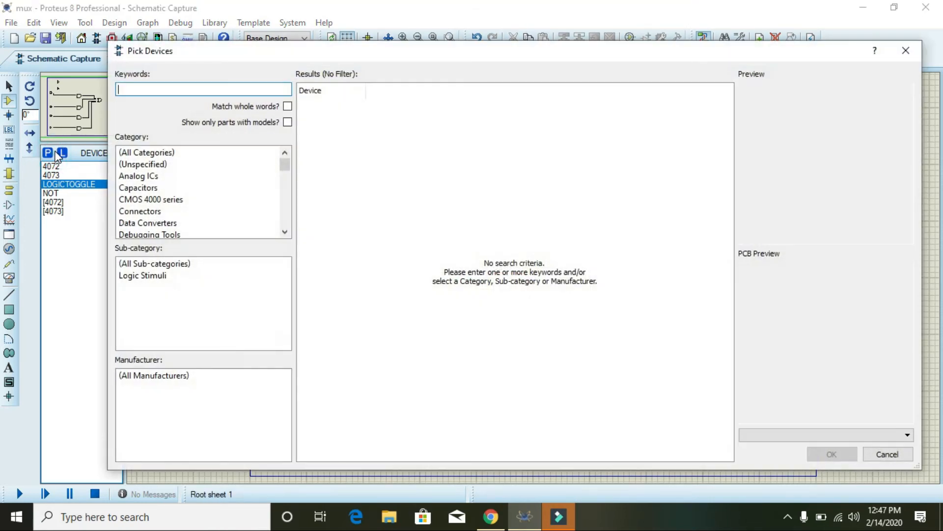
type("logic sta")
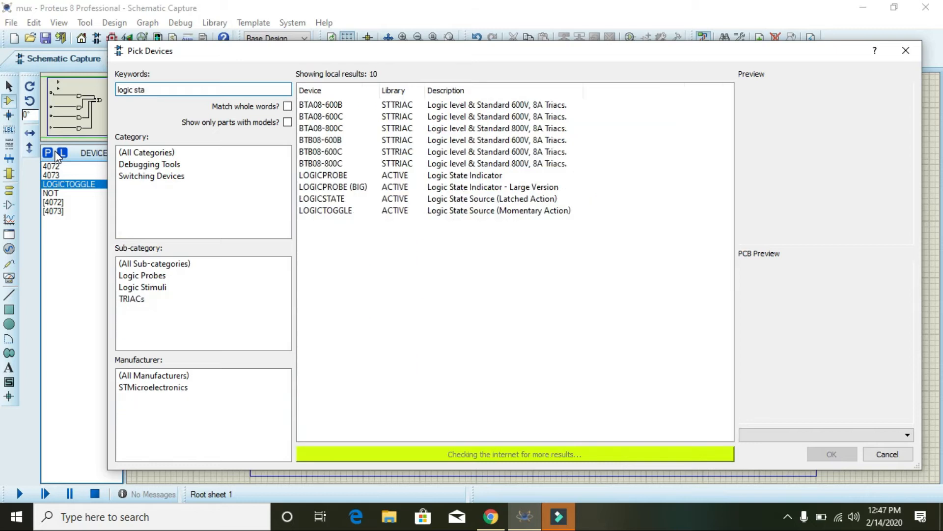
left_click(373, 199)
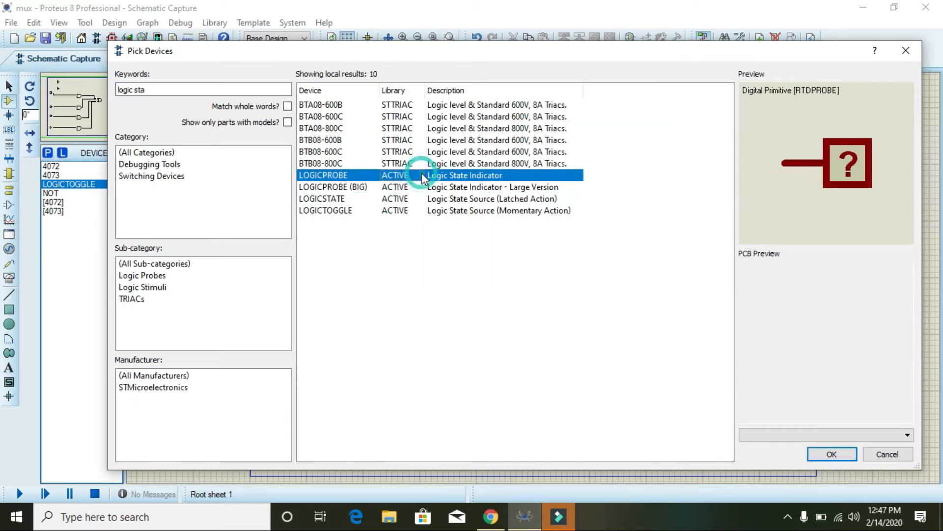
left_click(832, 453)
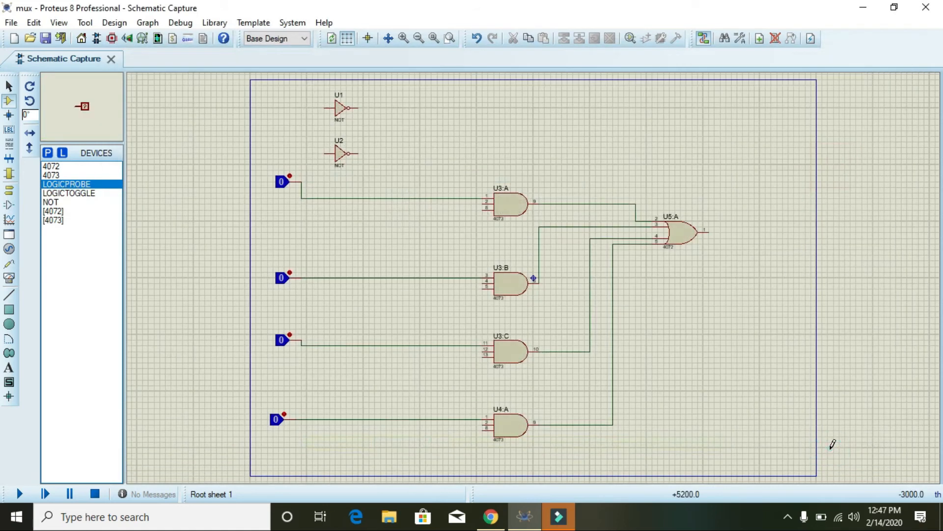
mouse_move(764, 222)
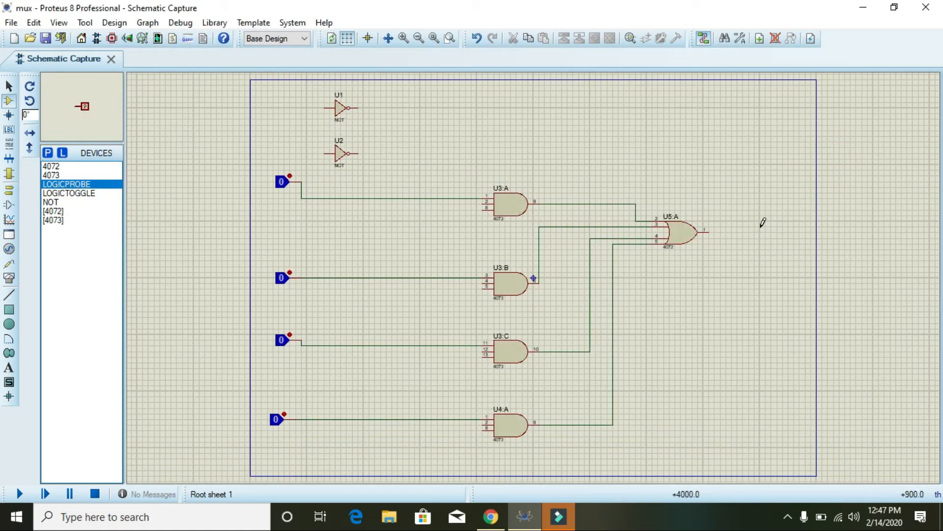
Place the logic probe right of OR gate U5:A and wire its output to it.
left_click(758, 232)
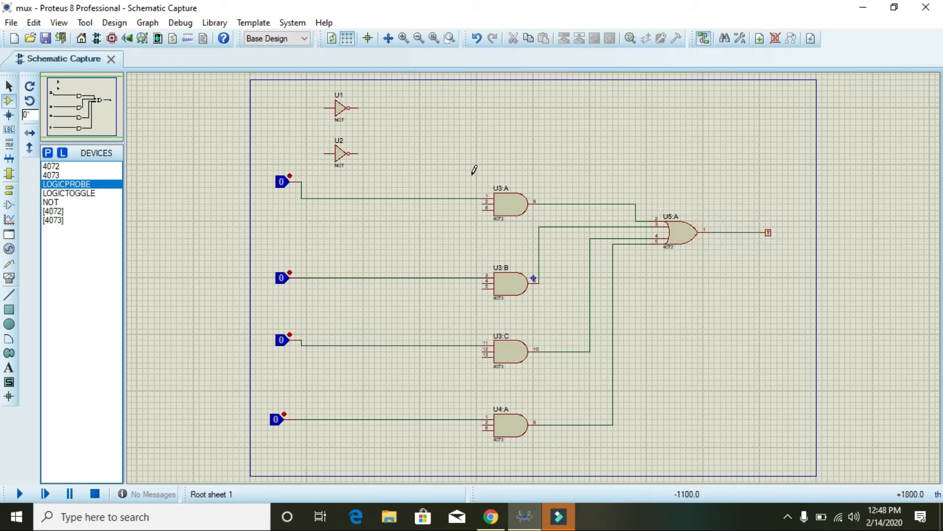
left_click(509, 204)
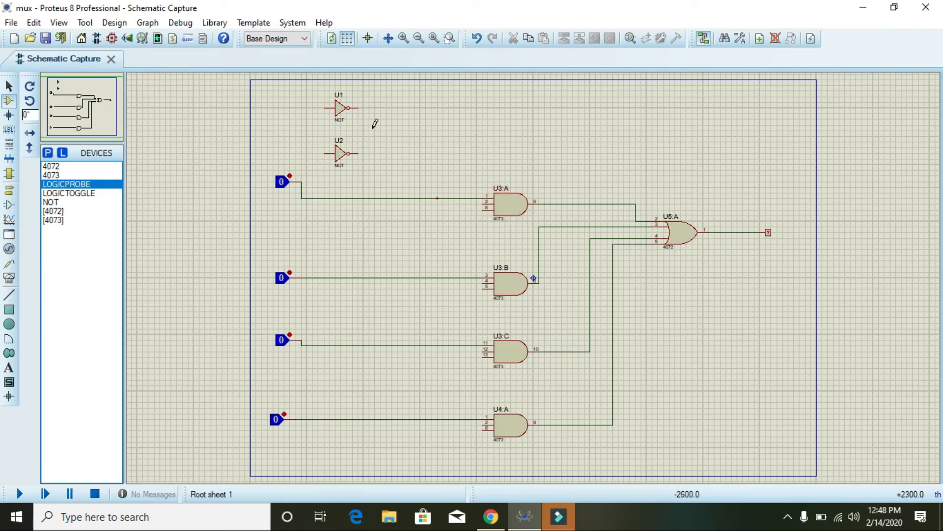
Wire the outputs of NOT gates U1 and U2 into AND gate U3:A's inputs.
left_click_drag(355, 108, 433, 109)
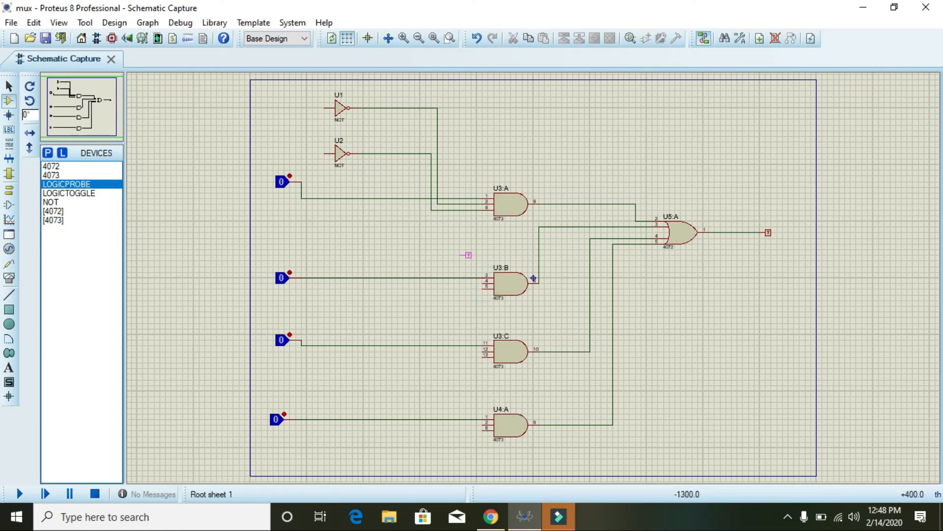
mouse_move(485, 279)
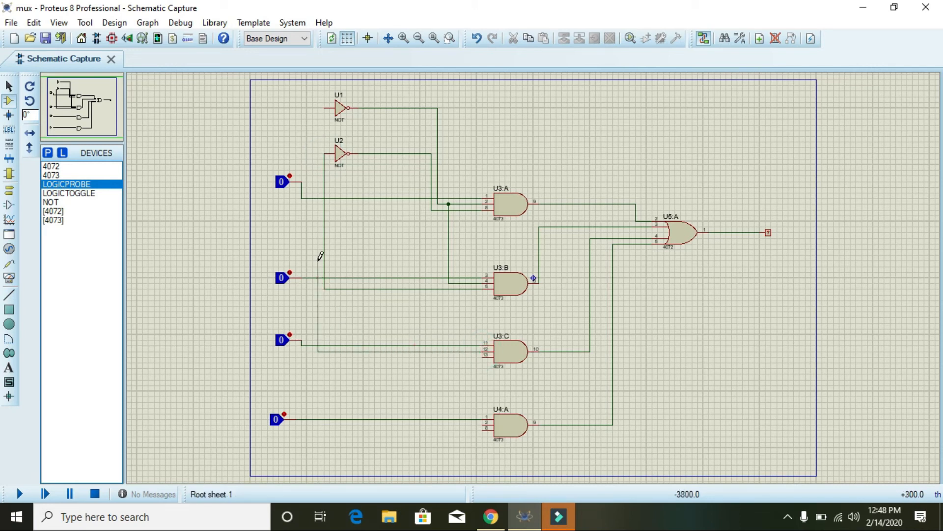
mouse_move(321, 102)
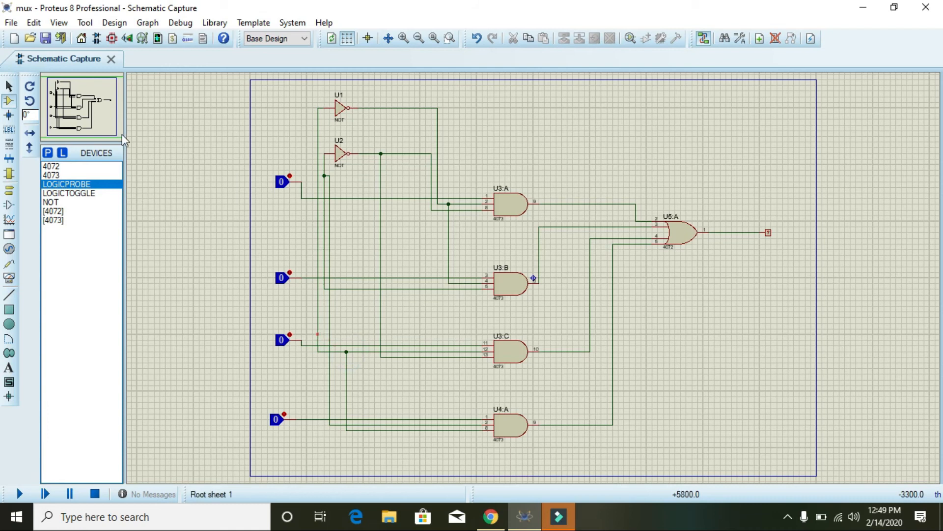
Select LOGICTOGGLE for the select-line inputs and start the simulation with Play.
left_click(9, 86)
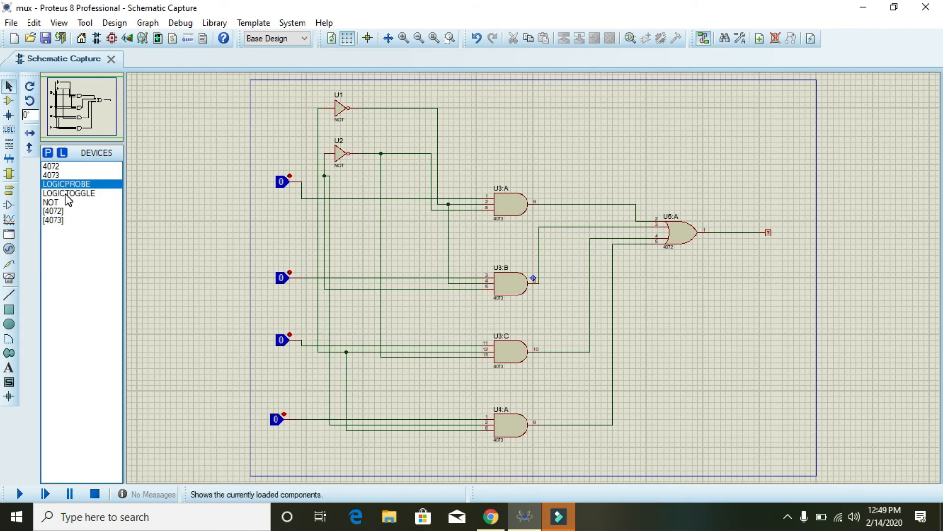
left_click(69, 193)
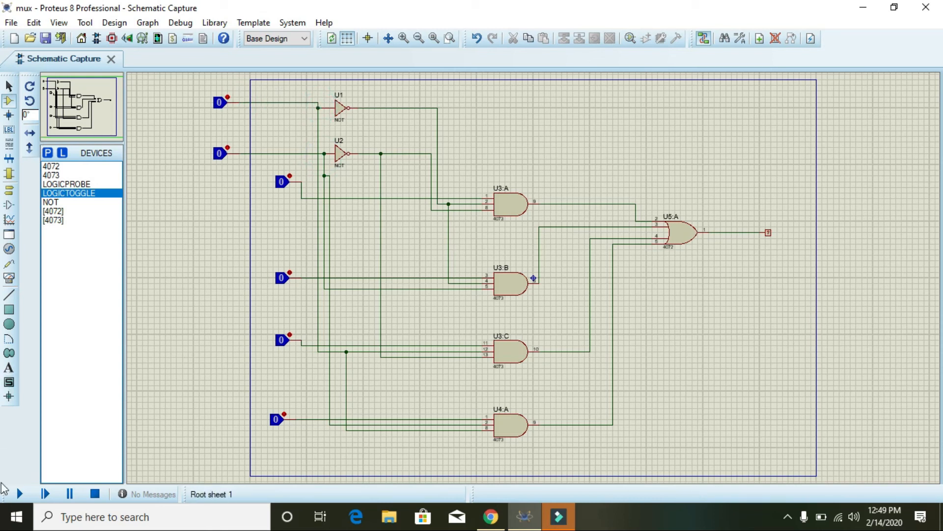
left_click(19, 493)
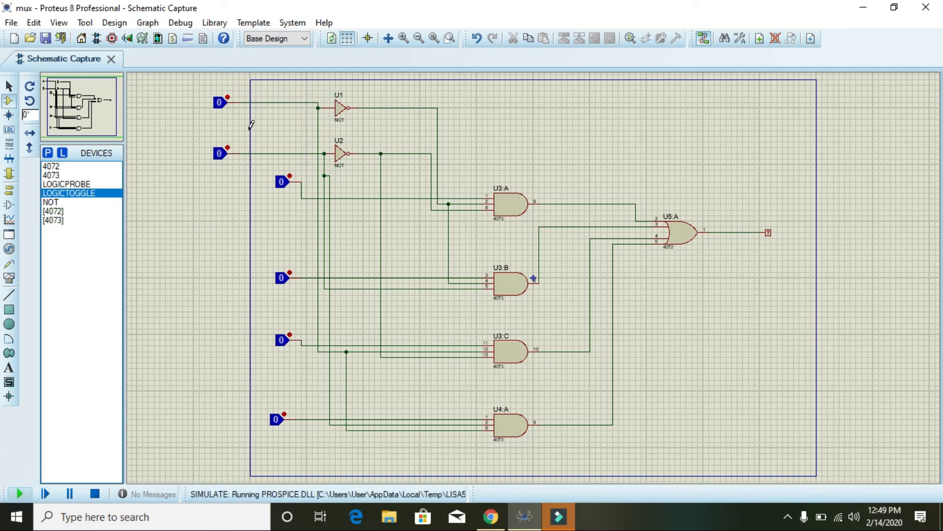
Start the simulation and toggle the first data input high and low repeatedly with both selects at 0.
left_click(18, 494)
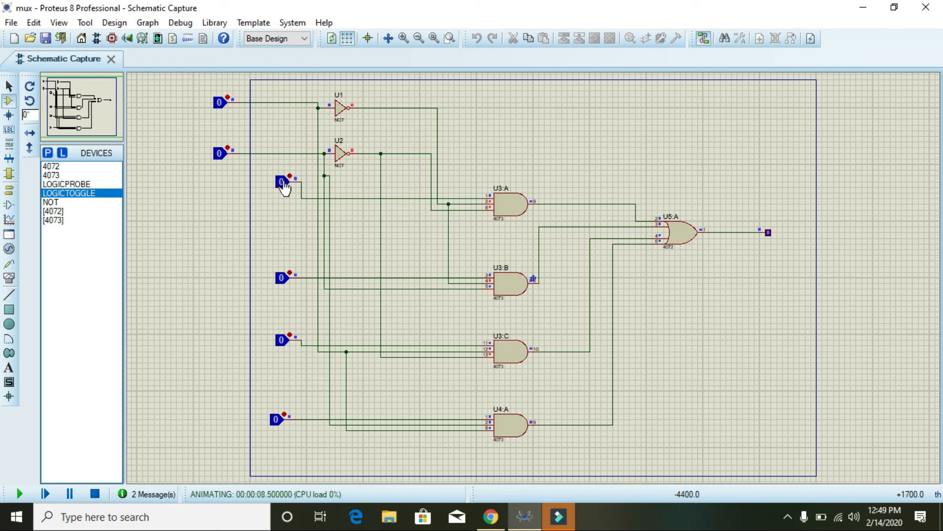
left_click(282, 182)
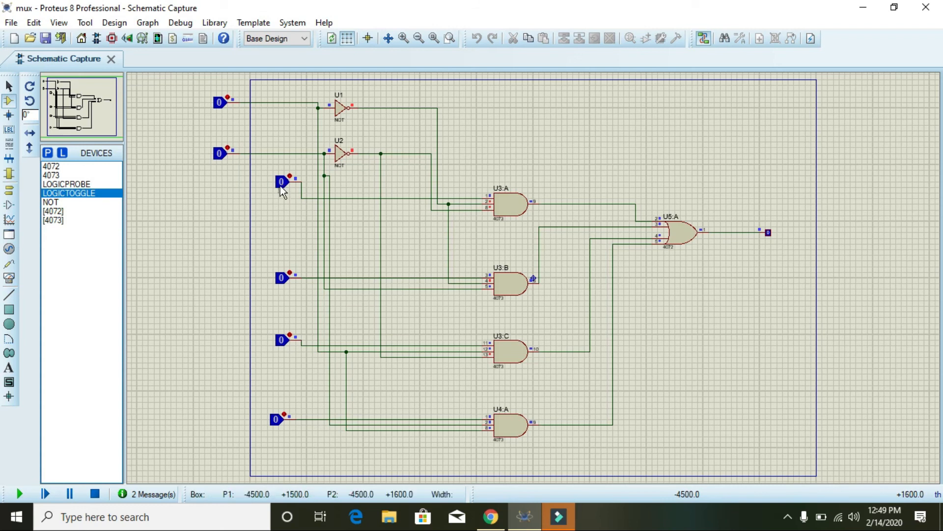
left_click(281, 182)
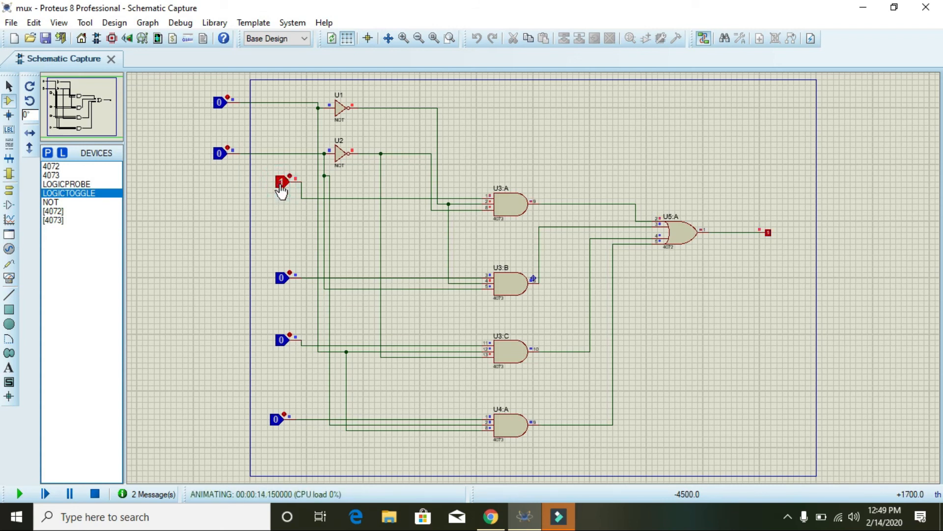
left_click(279, 182)
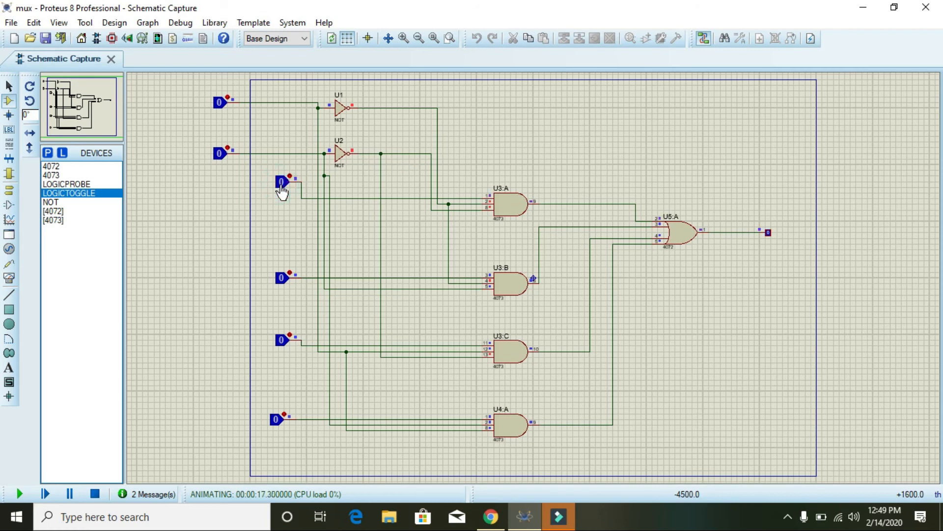
left_click(279, 183)
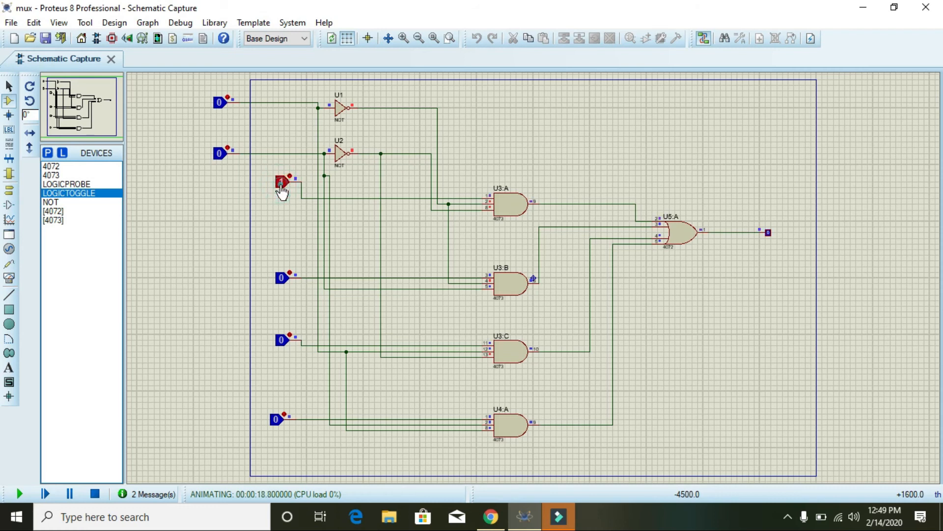
left_click(282, 183)
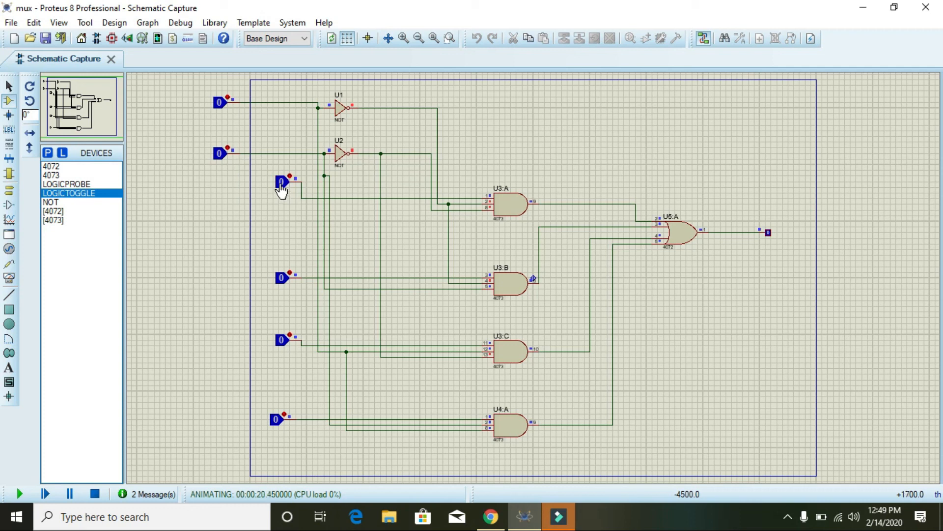
mouse_move(283, 283)
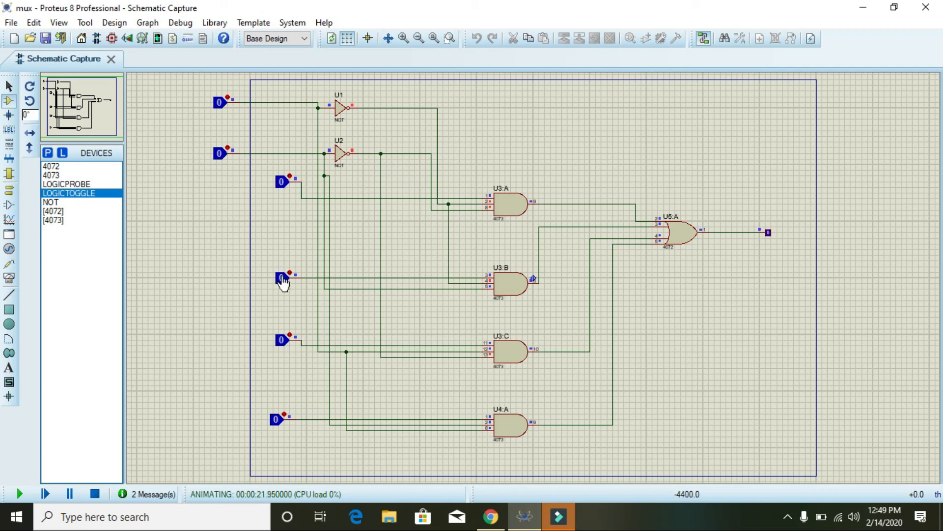
left_click(282, 278)
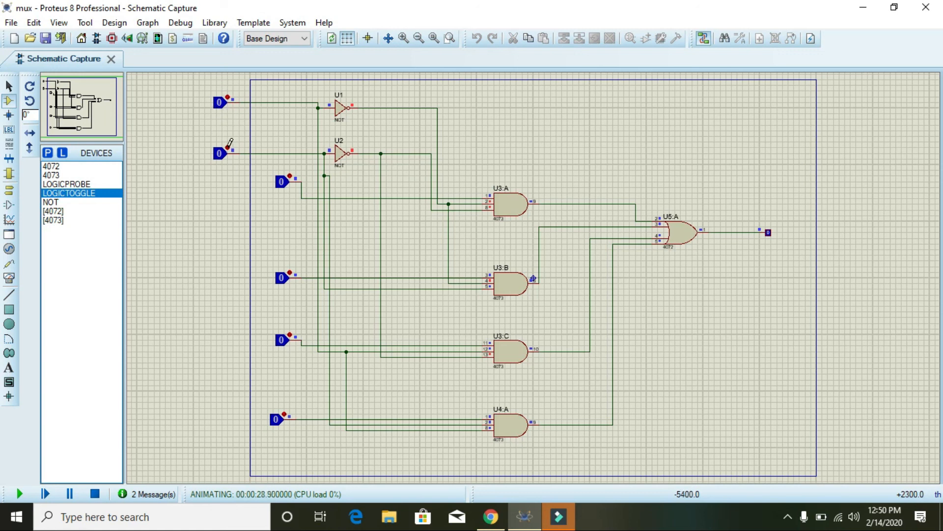
Set the lower select toggle to 1, then pulse the second data input high and low.
left_click(219, 153)
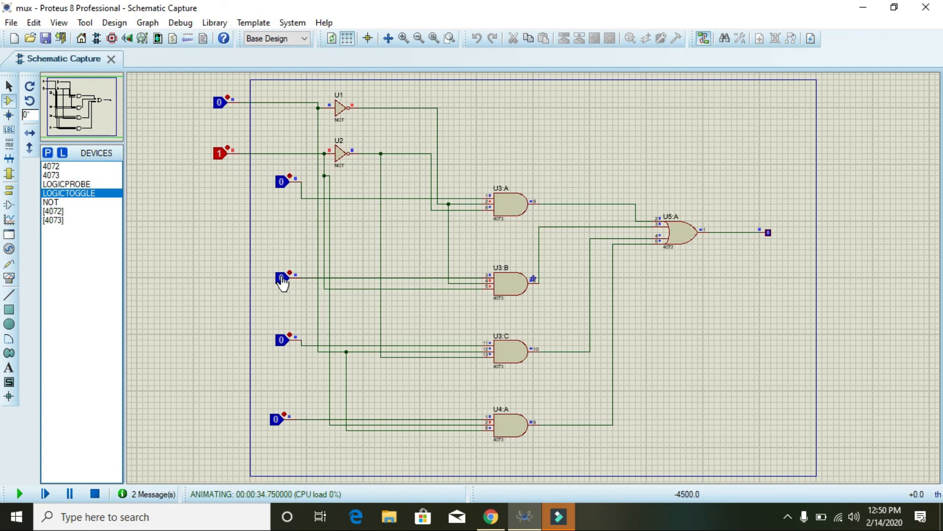
left_click(281, 278)
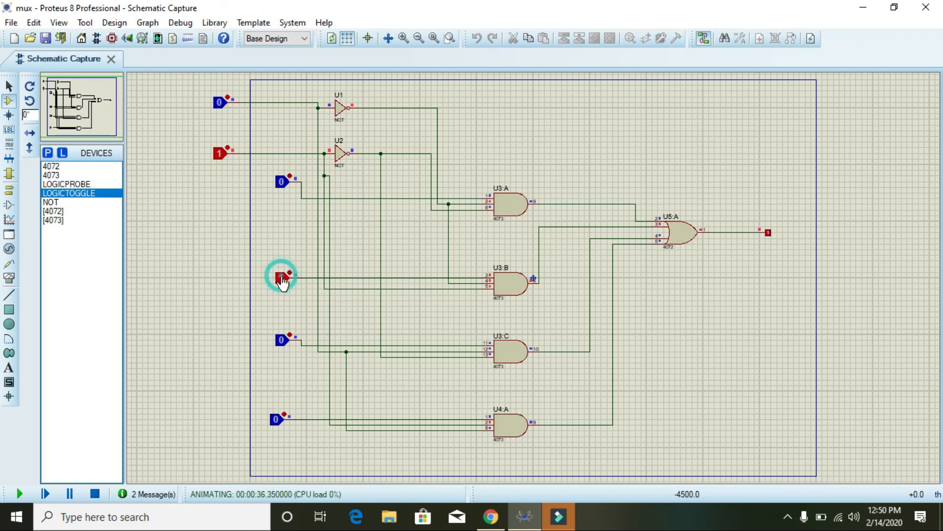
left_click(281, 276)
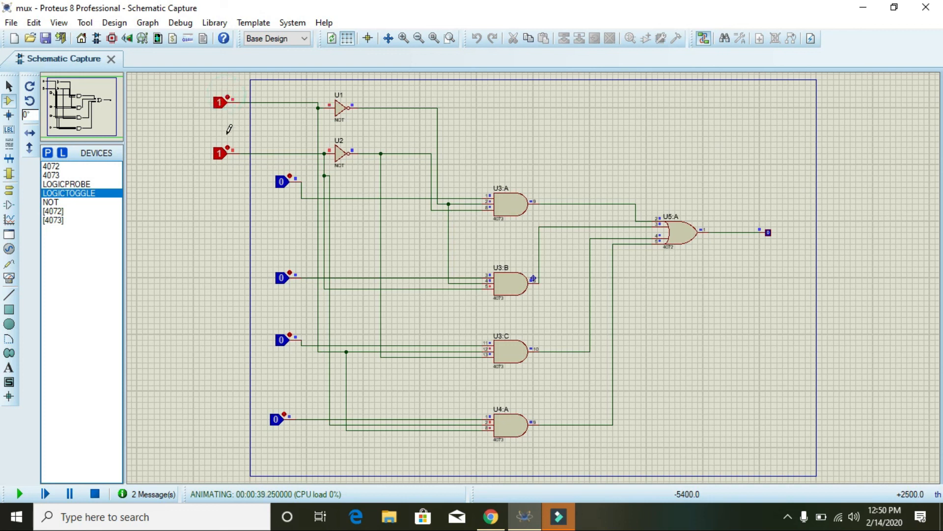
Return the lower select toggle to 1, then pulse the fourth data input high and low.
left_click(217, 152)
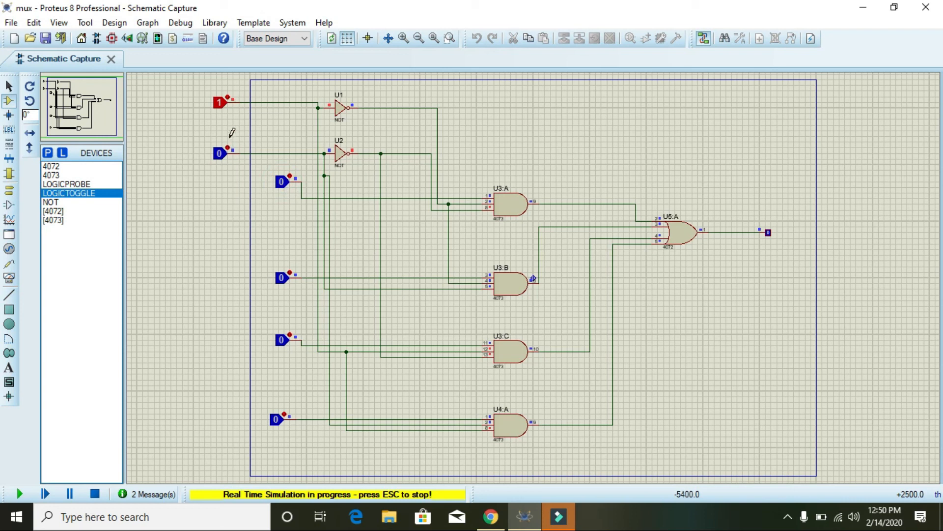
left_click(220, 152)
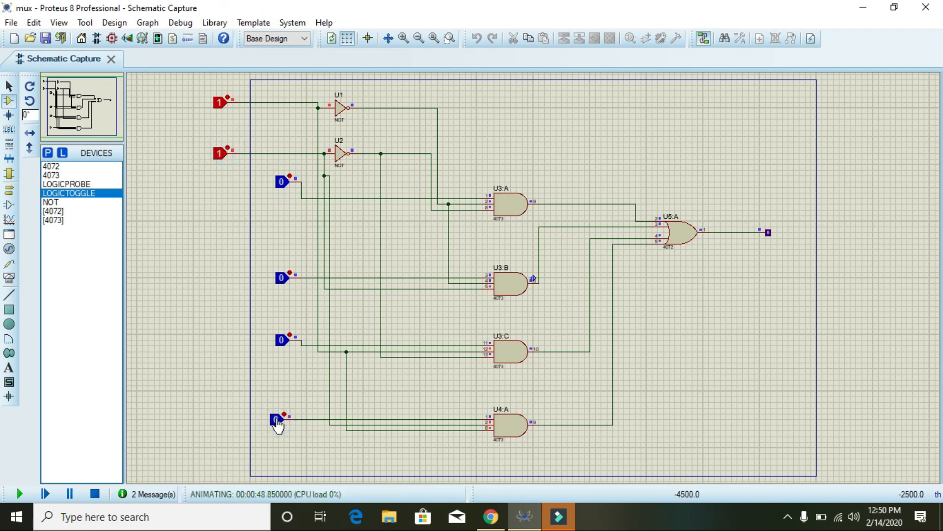
left_click(275, 419)
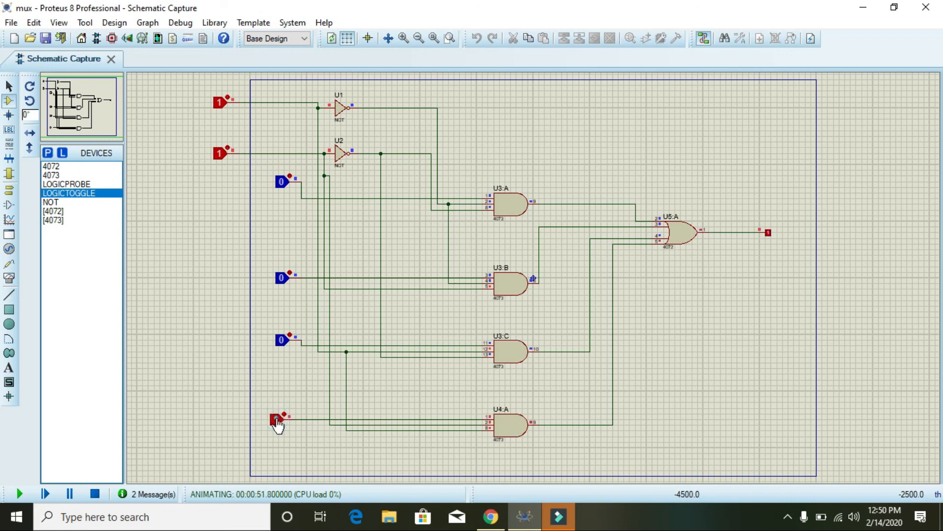
left_click(276, 419)
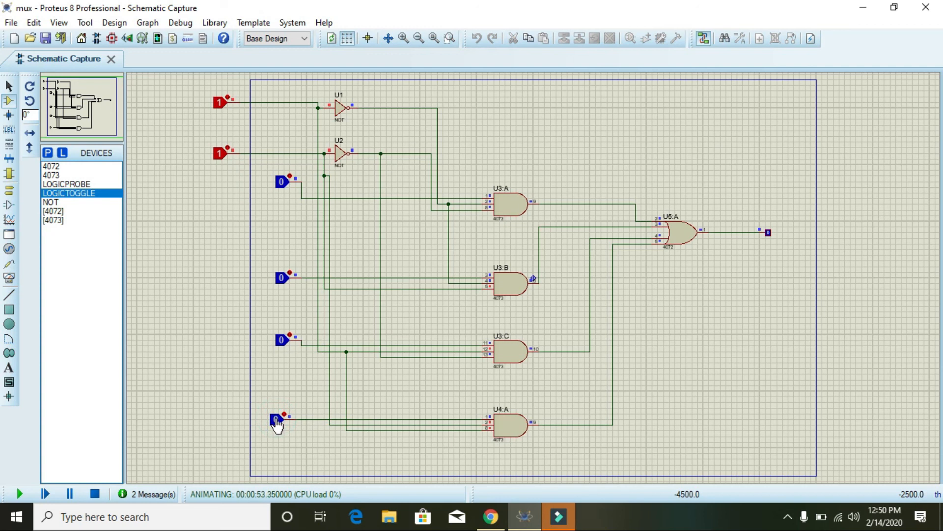